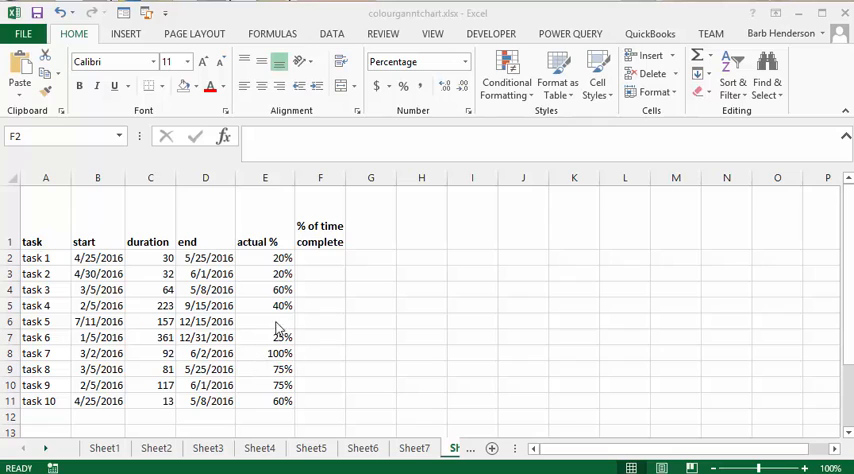
mouse_move(285, 291)
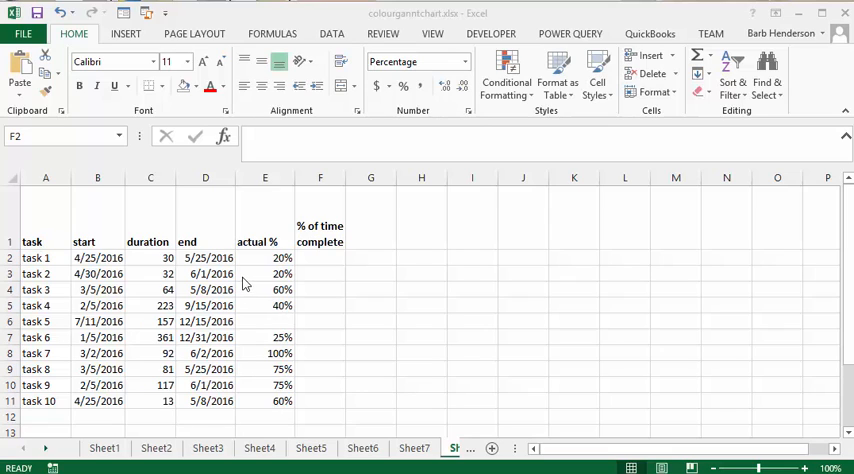
mouse_move(310, 262)
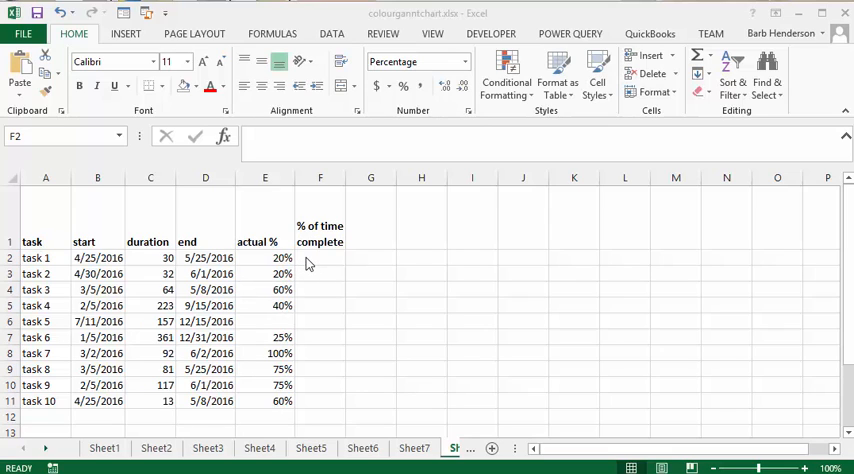
Begin task 1's formula =DATEDIF(B2,TODAY(),"D")/ counting days elapsed since its start date
click(320, 258)
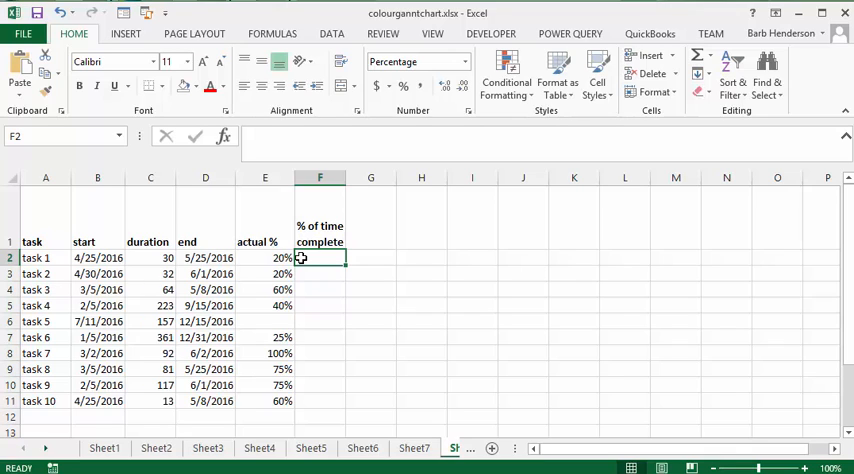
text(=DA)
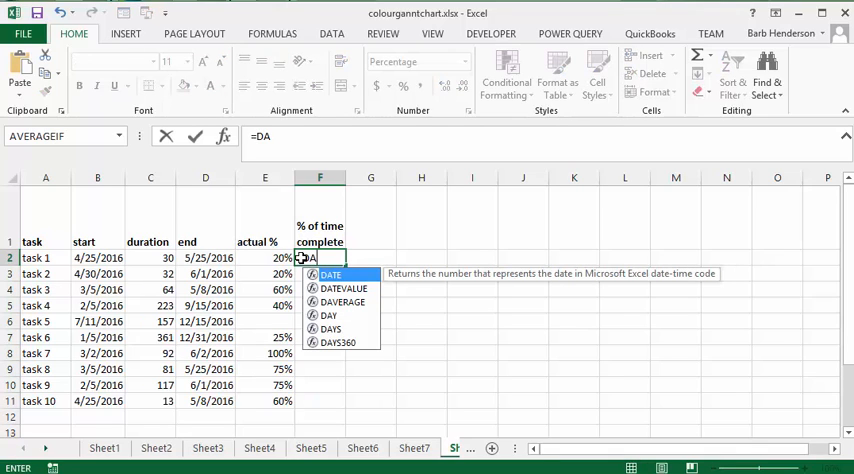
text(TE)
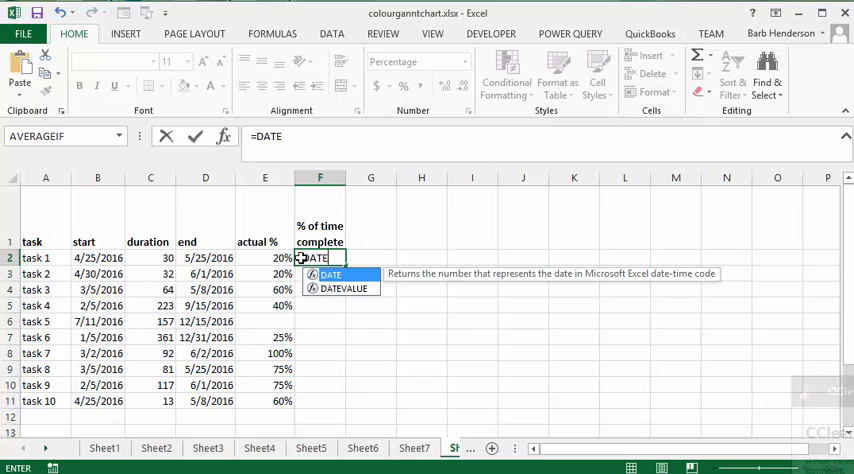
text(IF)
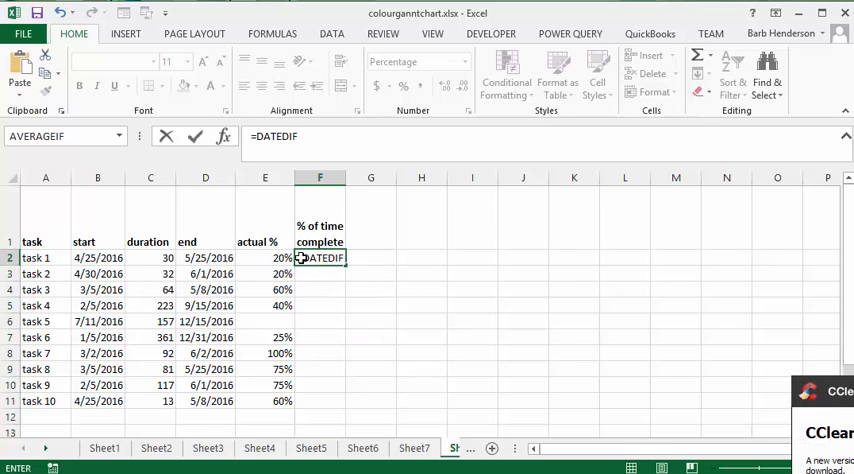
text(()
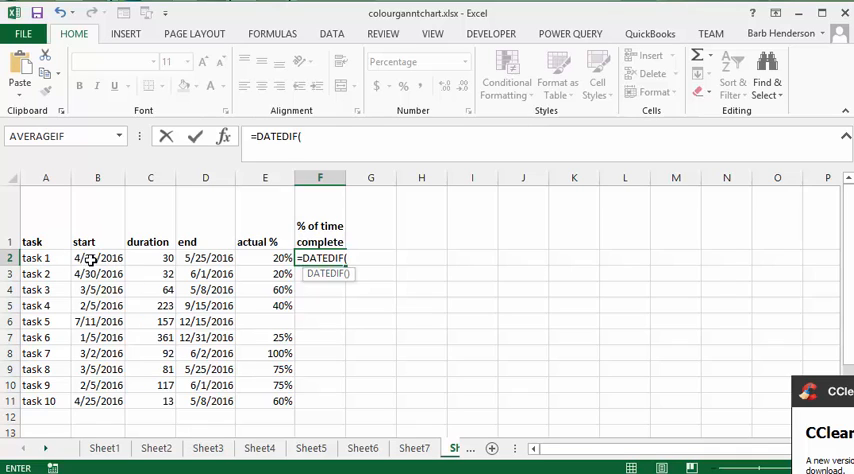
click(97, 258)
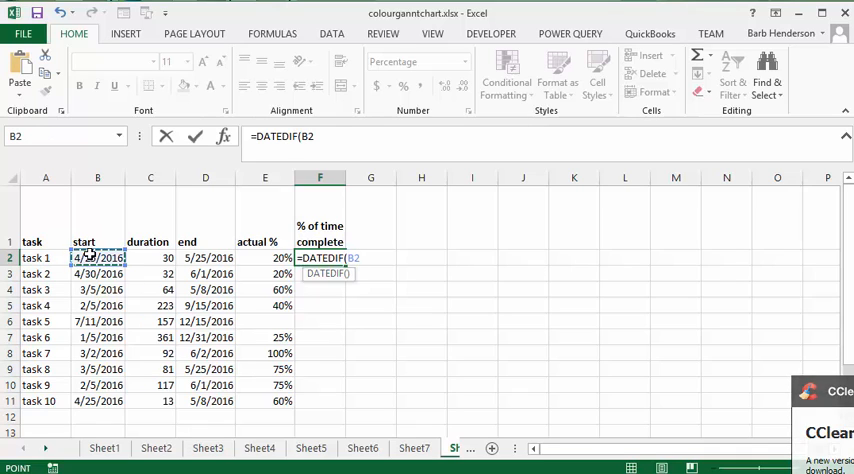
text(,)
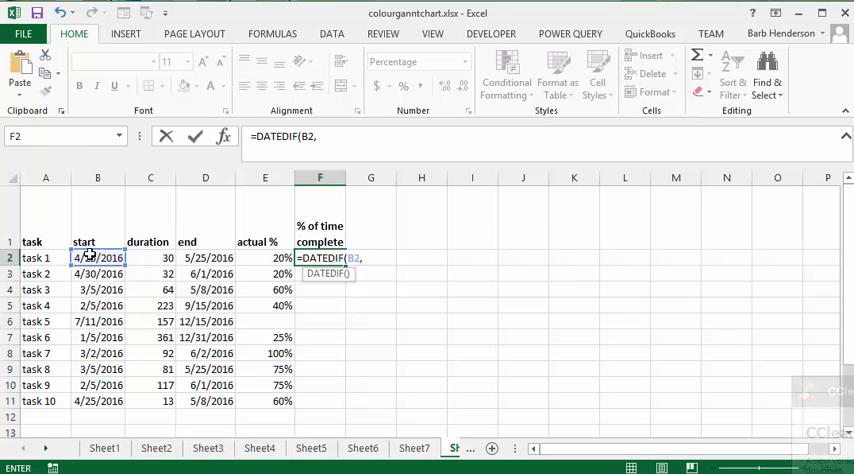
text(TODAY()
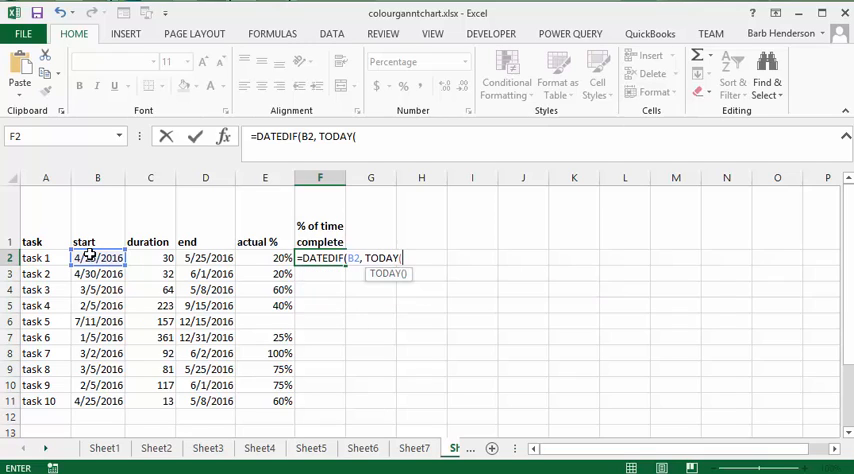
text())
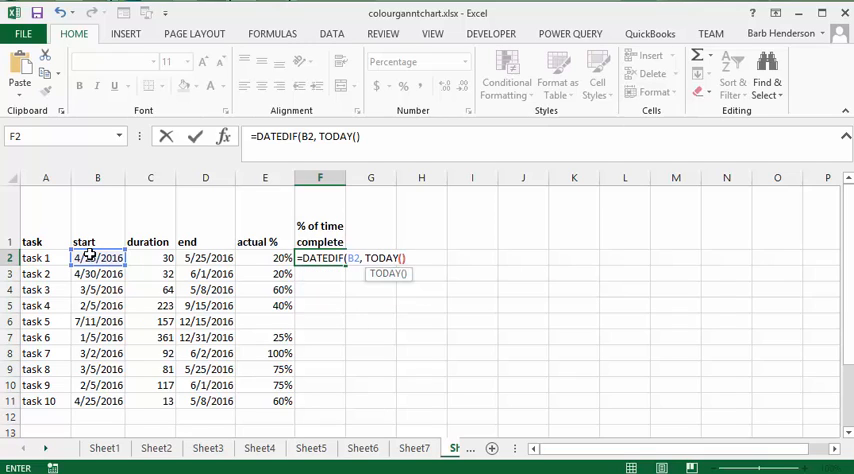
text(,)
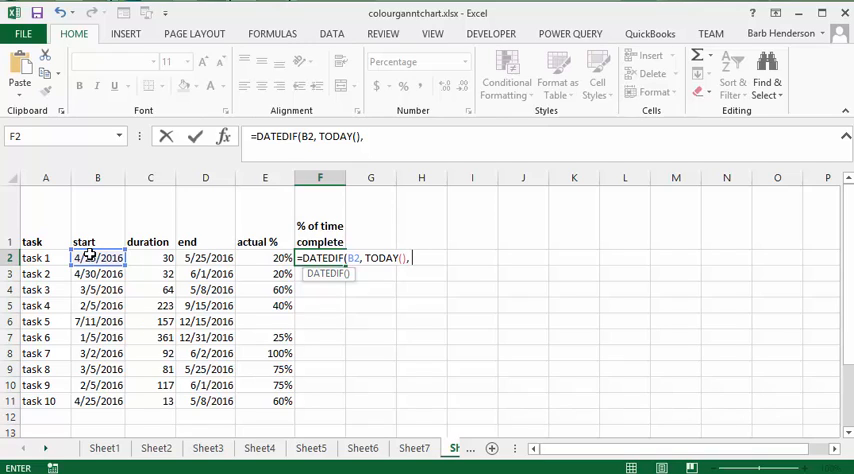
text(")
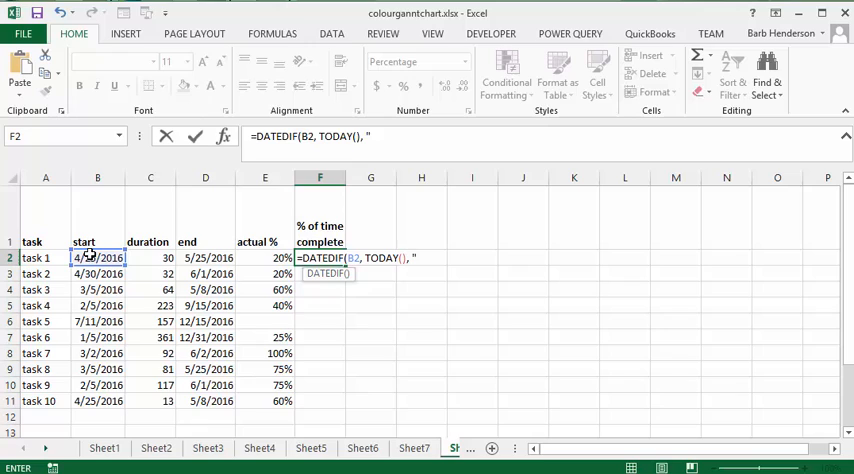
text(D")
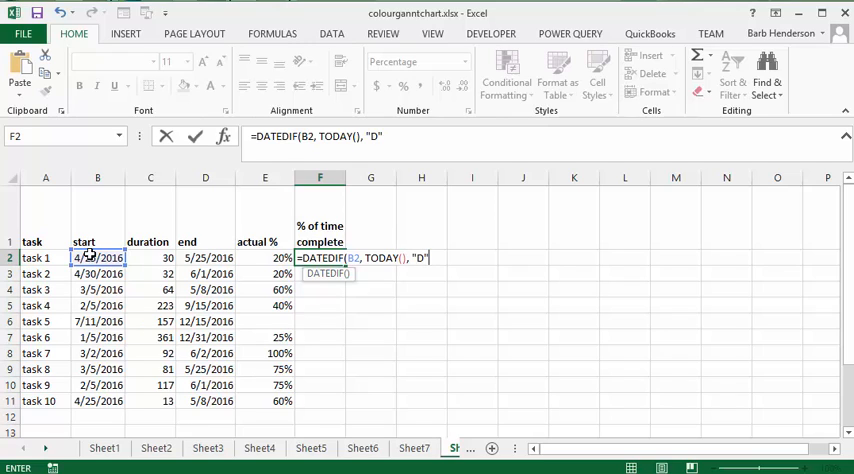
text())
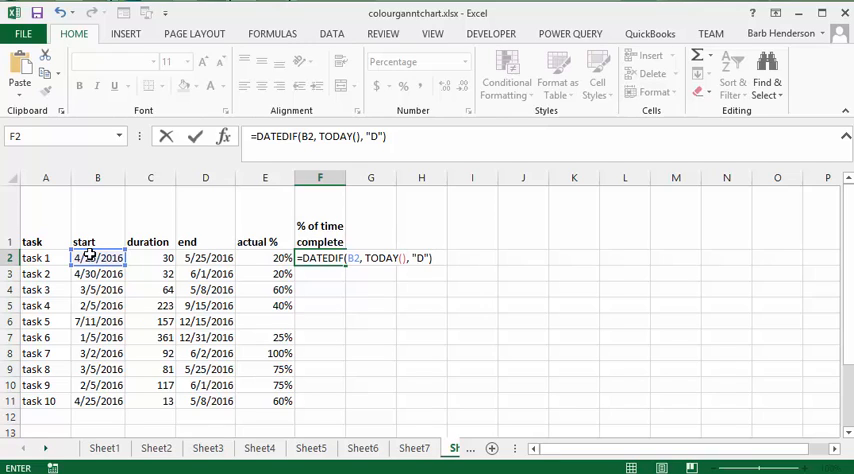
text(/)
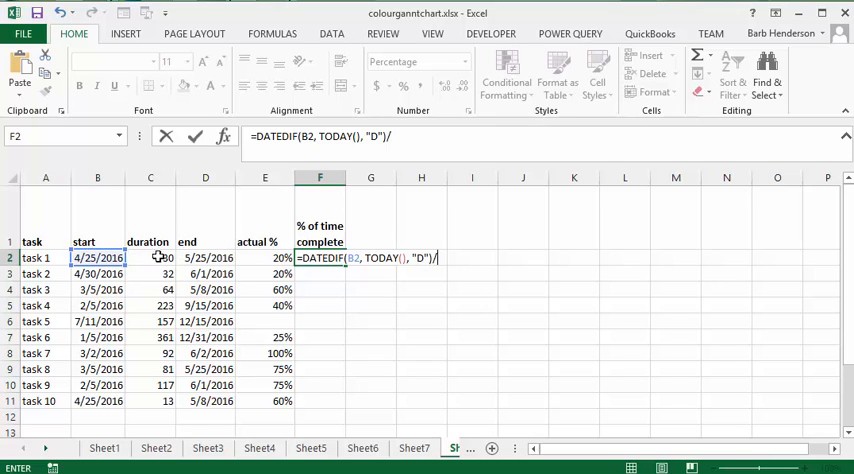
mouse_move(158, 258)
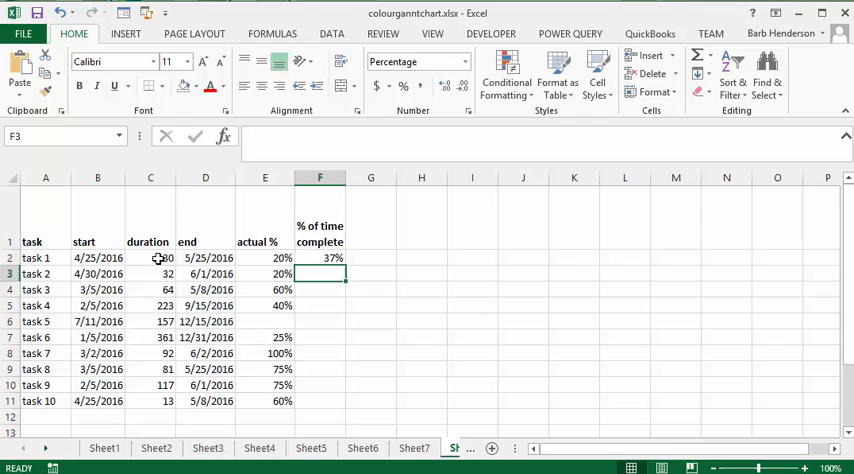
mouse_move(320, 235)
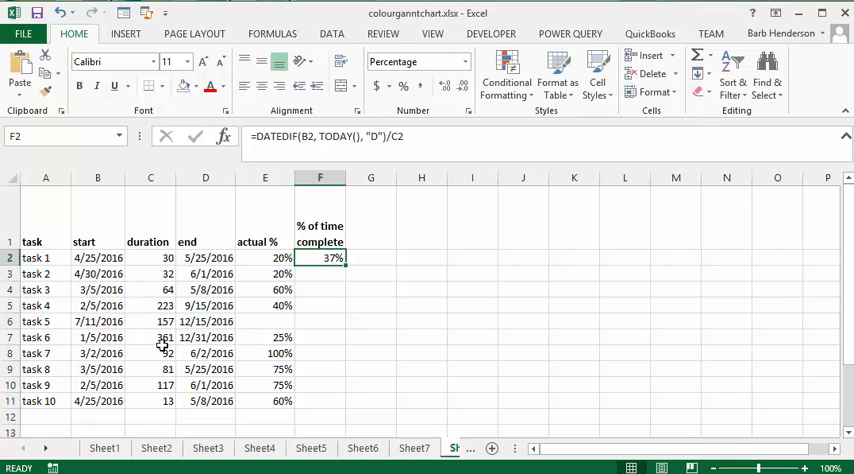
mouse_move(225, 321)
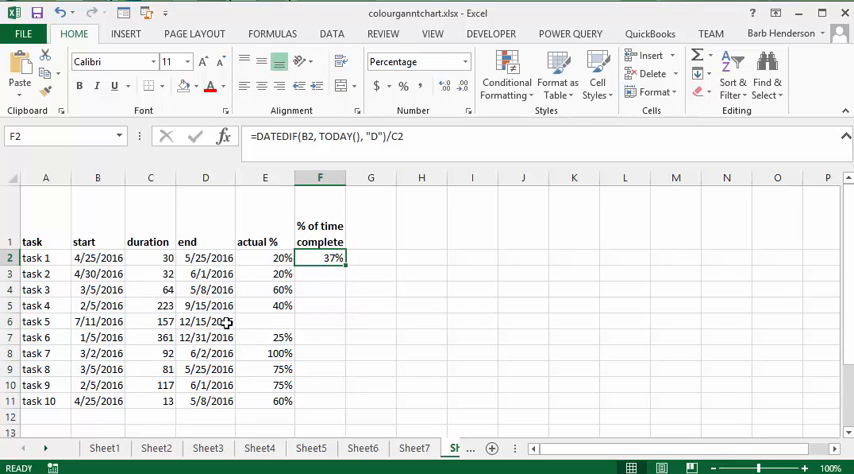
mouse_move(250, 318)
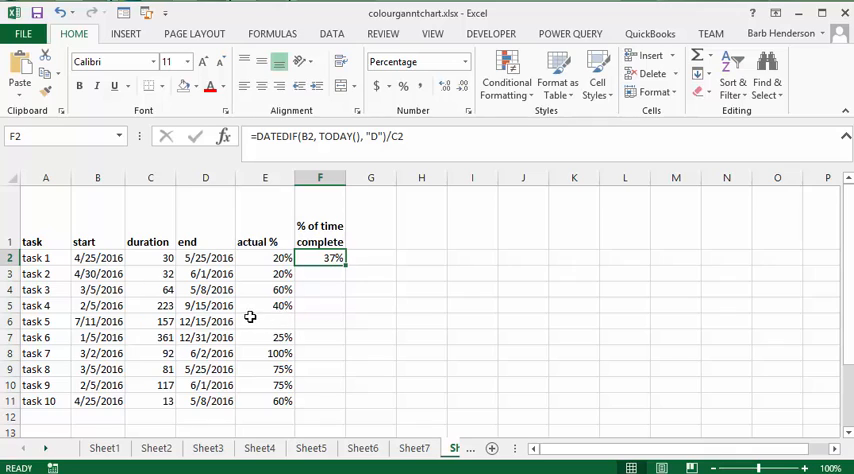
mouse_move(340, 324)
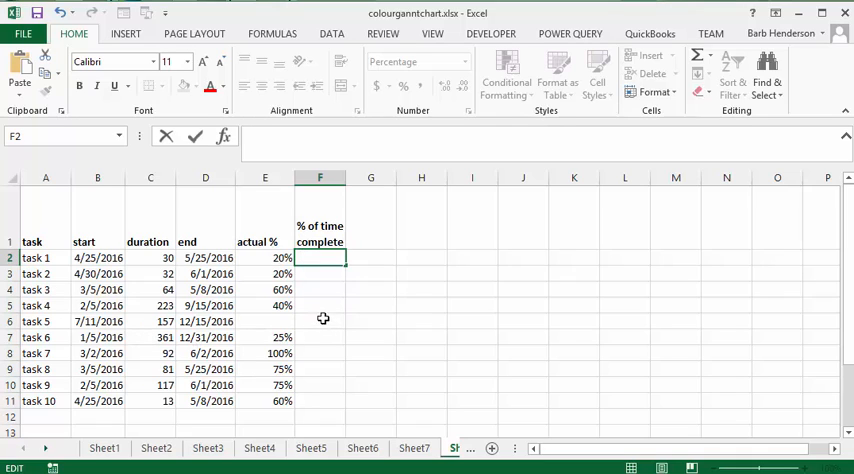
Start an IFERROR-wrapped DATEDIF counting days from task 1's start date B2 to today
text(=)
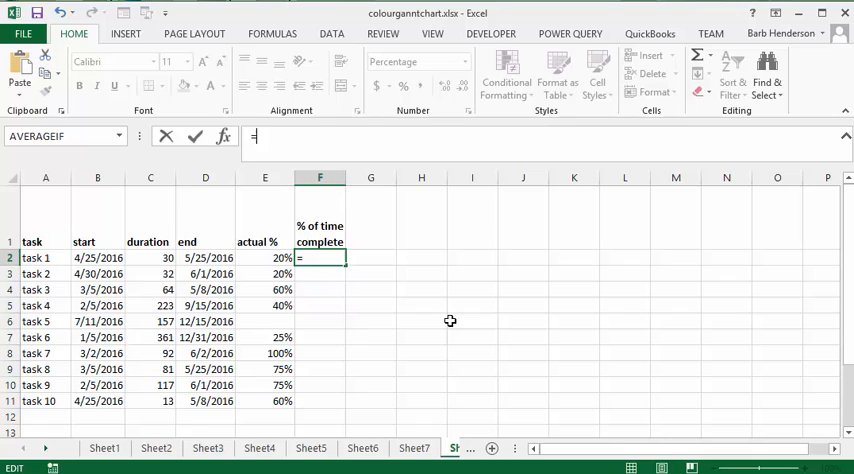
text(IFE)
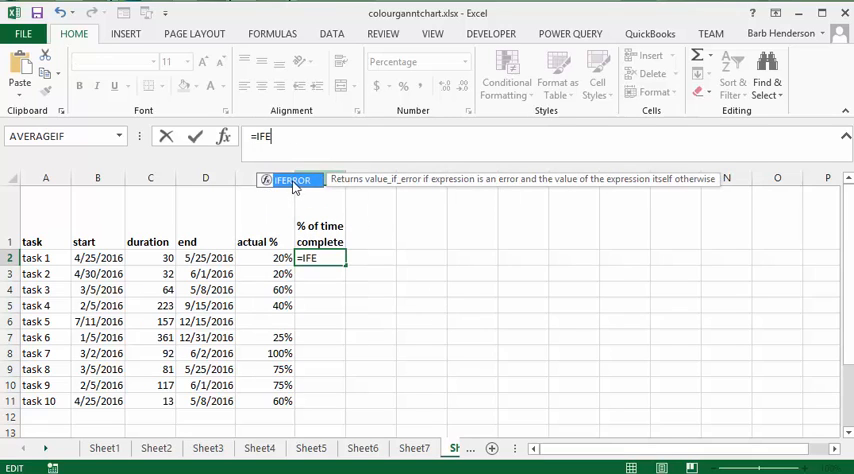
text(RROR()
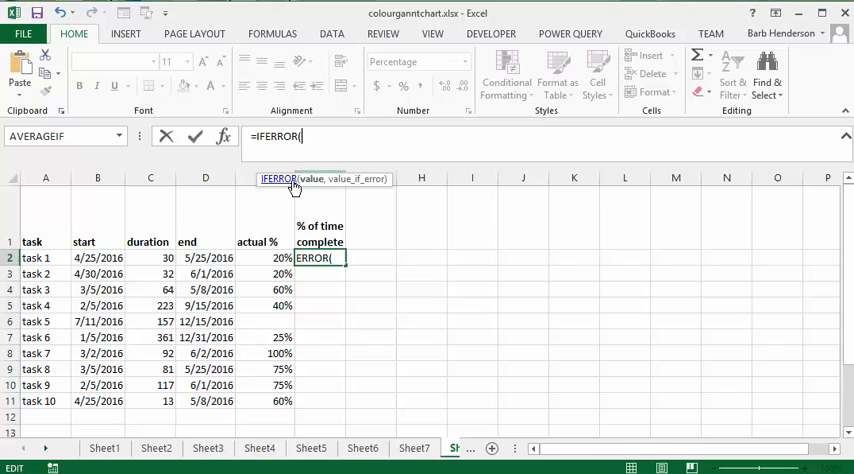
text(D)
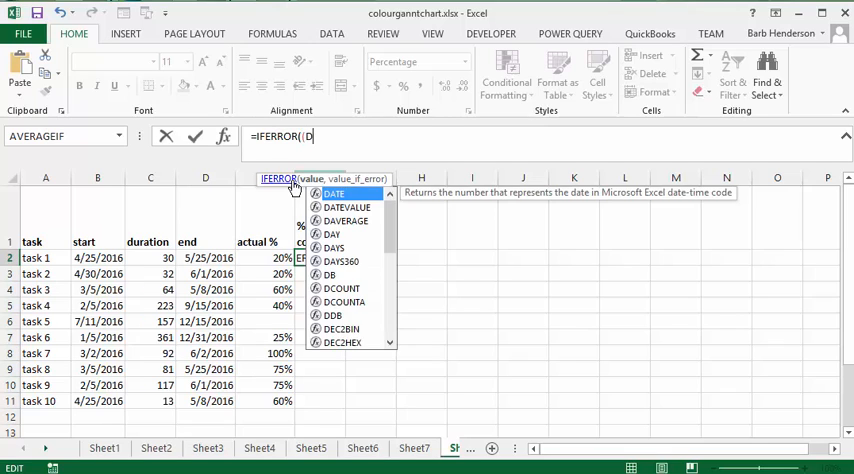
text(ATED)
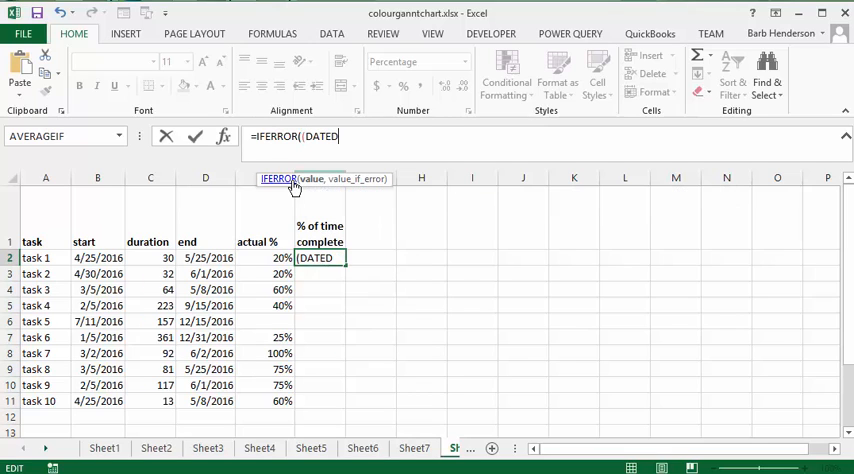
text(IF)
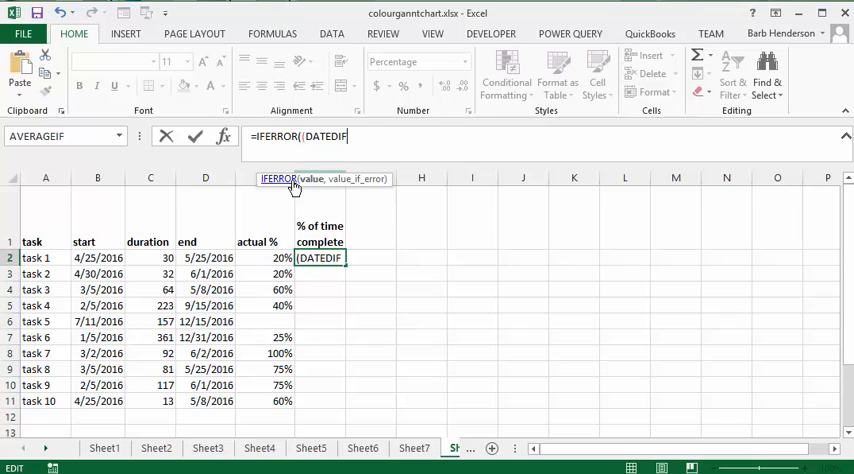
text(()
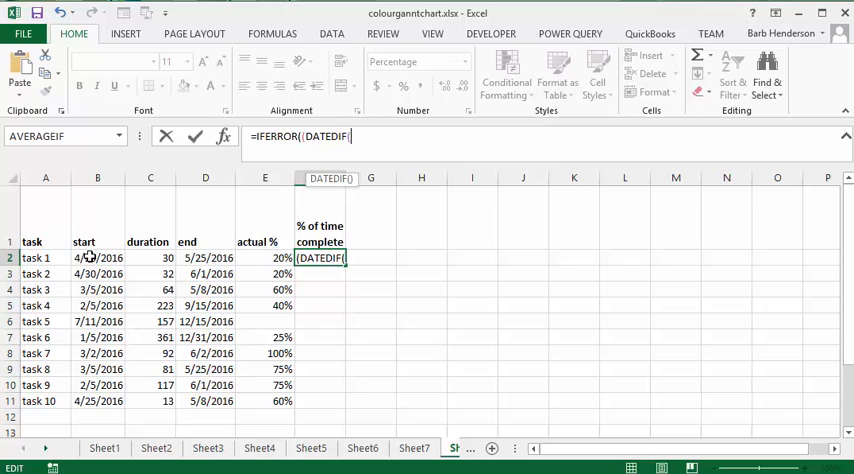
click(97, 258)
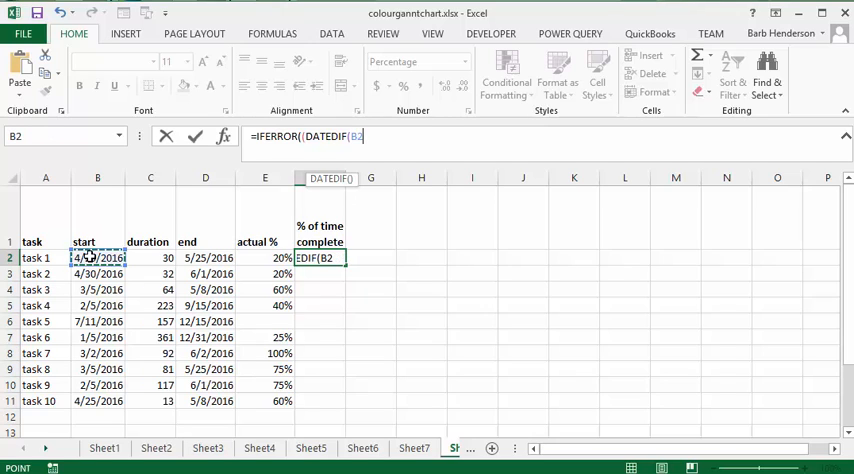
text(,)
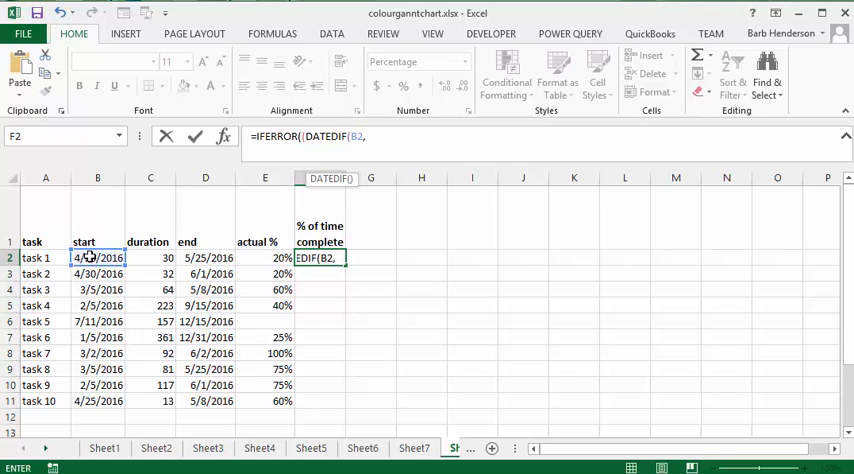
text(,TODA)
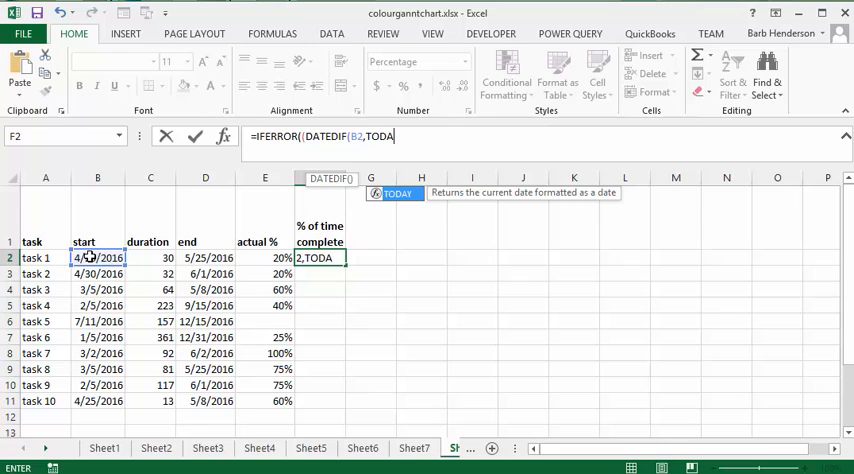
text(()
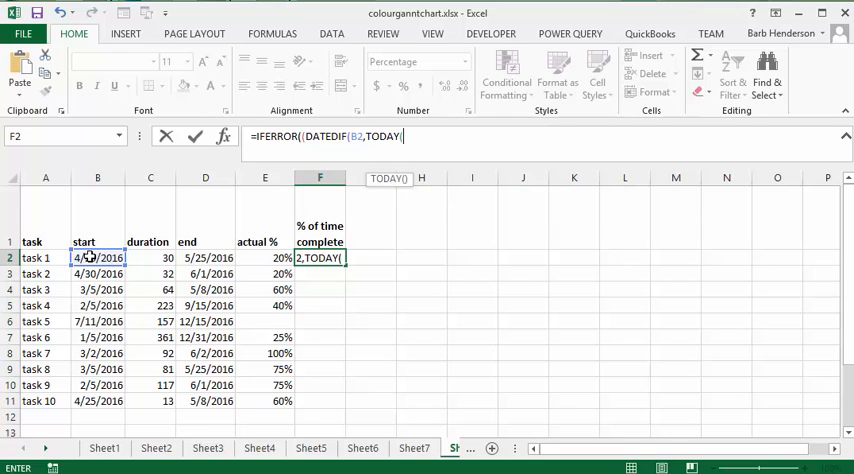
text(),)
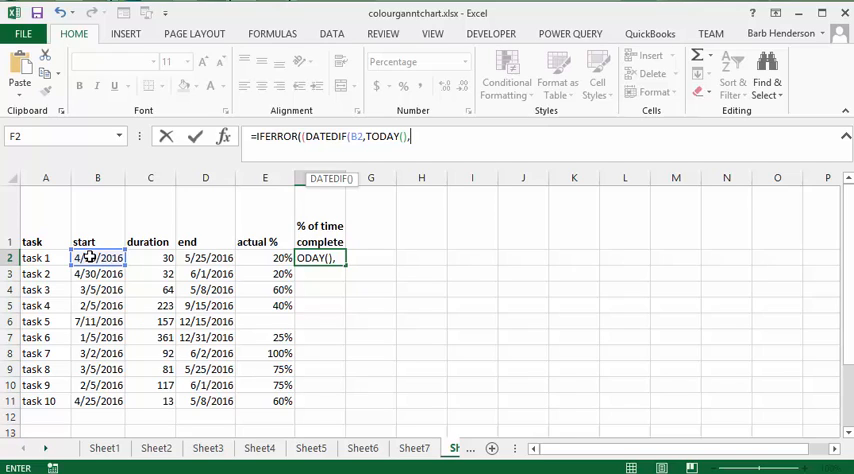
text(")
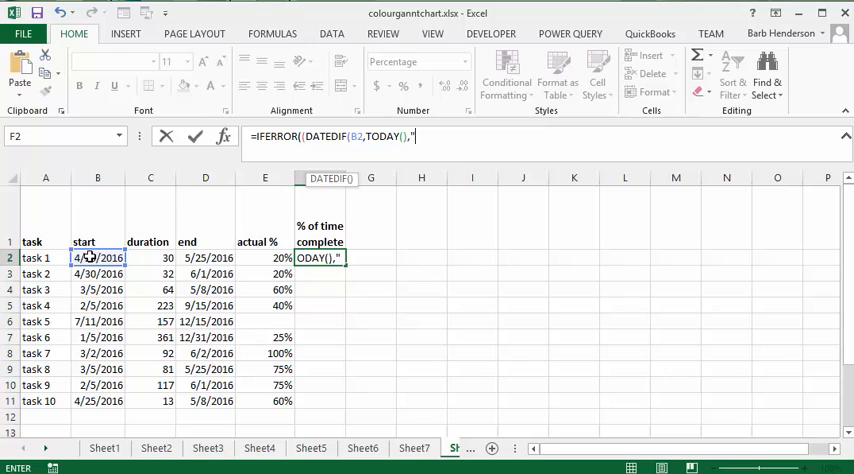
text(D)
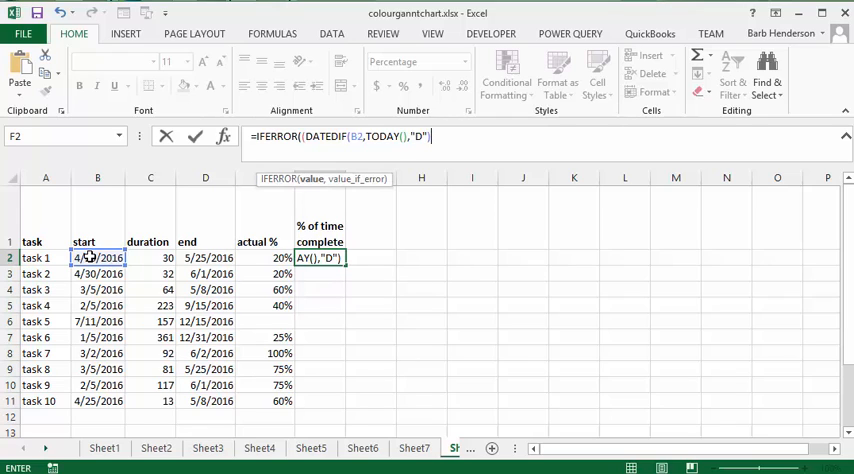
text())
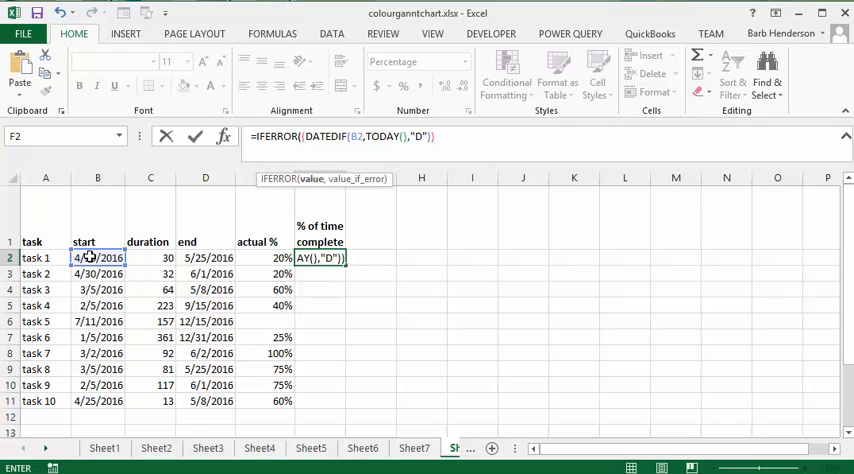
Divide by task 1's duration C2 with a blank error fallback, giving 37% in F2
text(/)
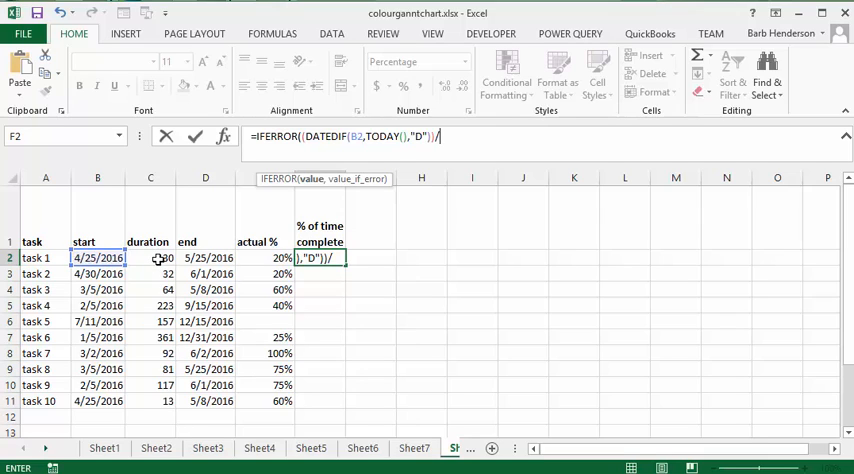
click(149, 258)
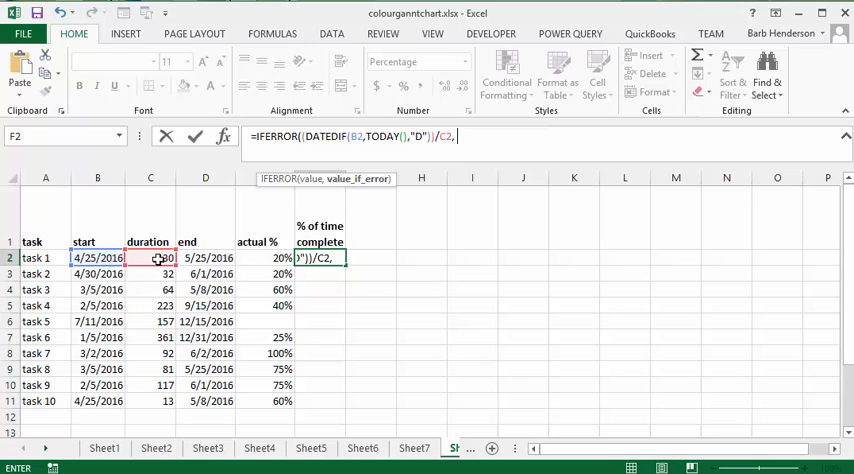
text(")
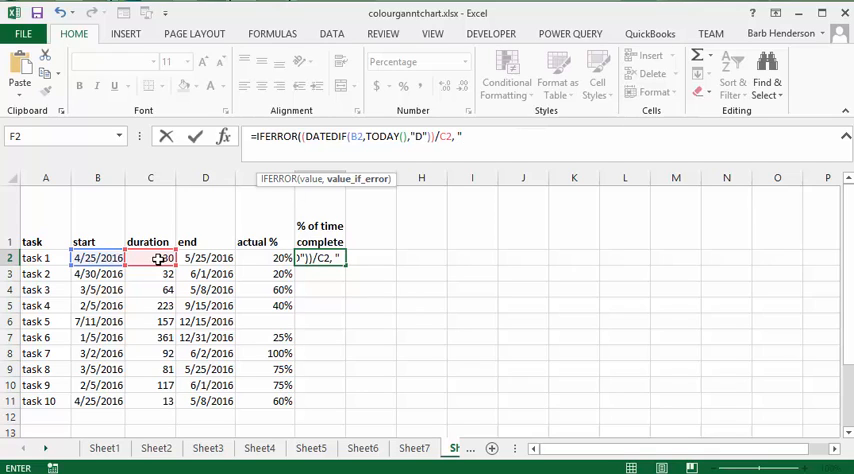
text(")
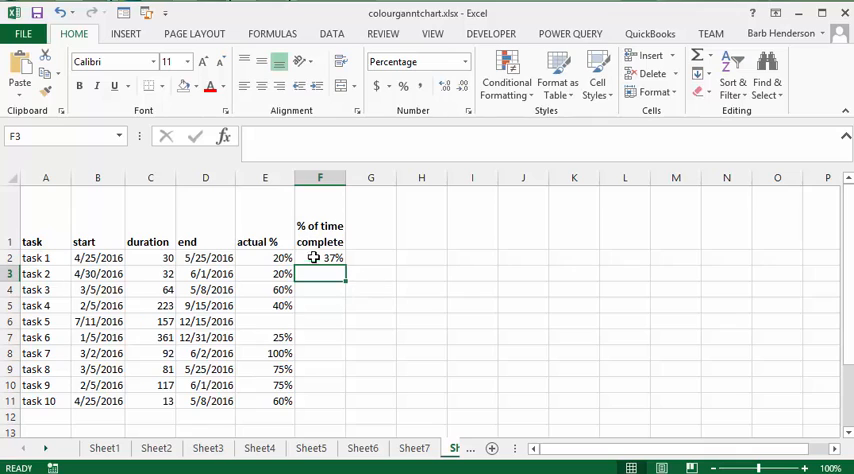
click(320, 258)
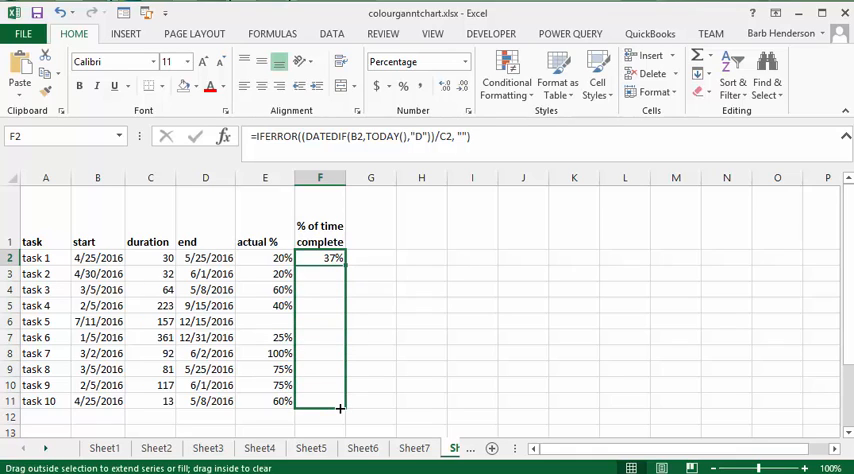
Fill the % of time complete formula from F2 down through task 10 in F11
drag(320, 258, 320, 401)
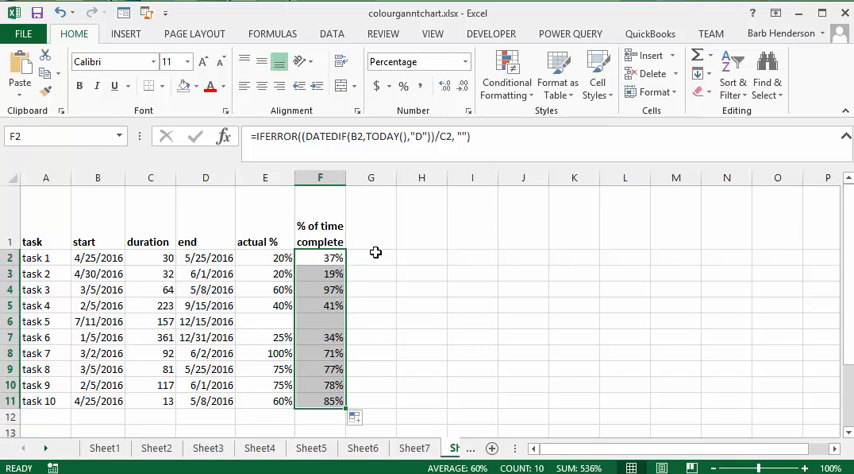
mouse_move(366, 258)
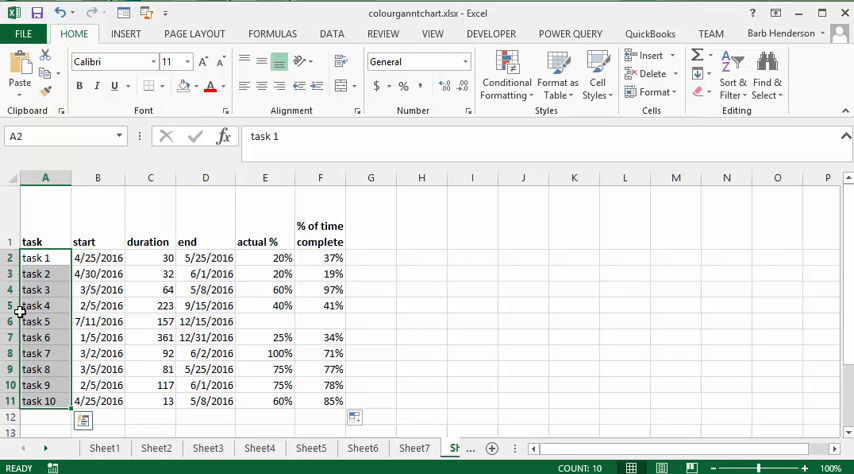
From task 1's name cell, start a new conditional formatting rule of the formula-based type
click(45, 258)
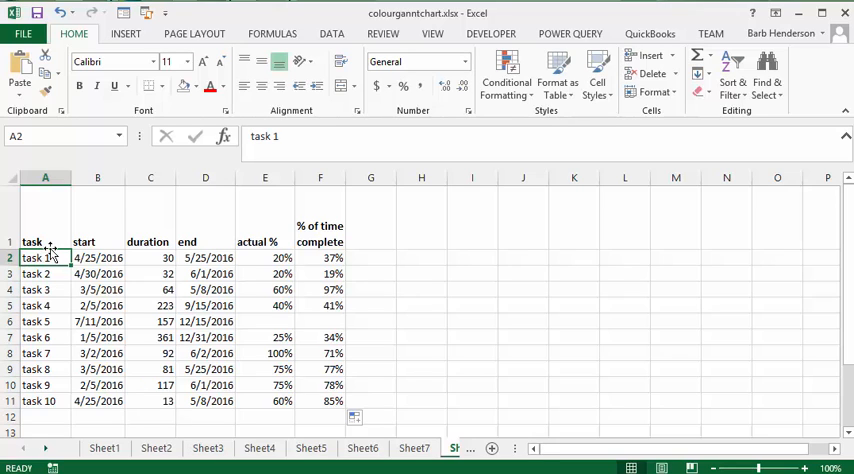
mouse_move(507, 72)
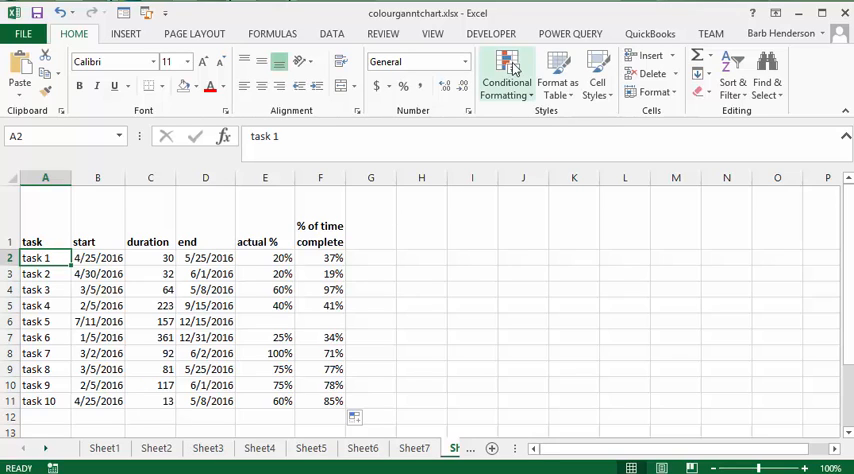
click(506, 73)
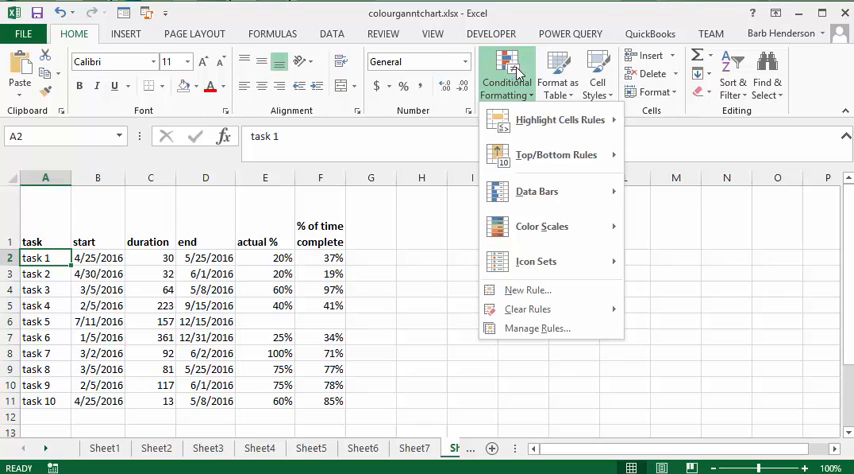
mouse_move(527, 290)
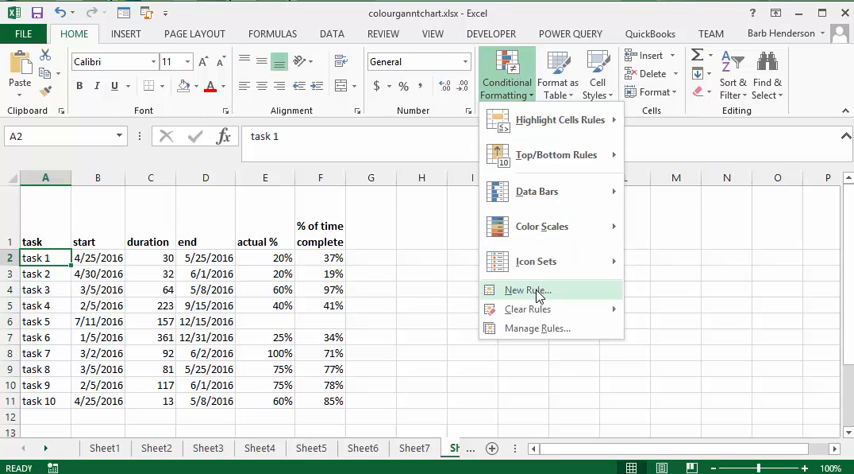
click(528, 290)
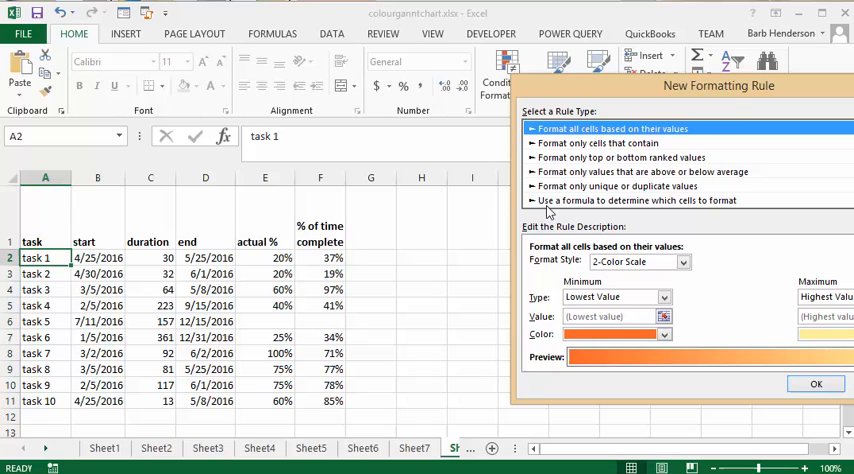
drag(718, 85, 488, 34)
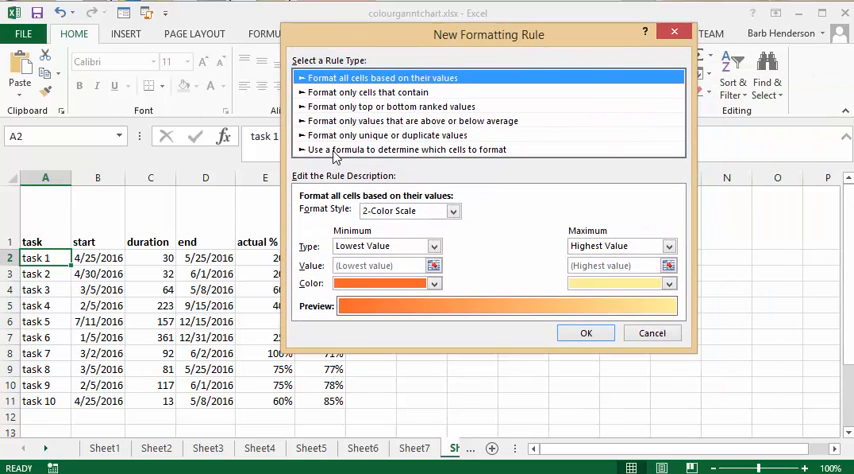
click(407, 149)
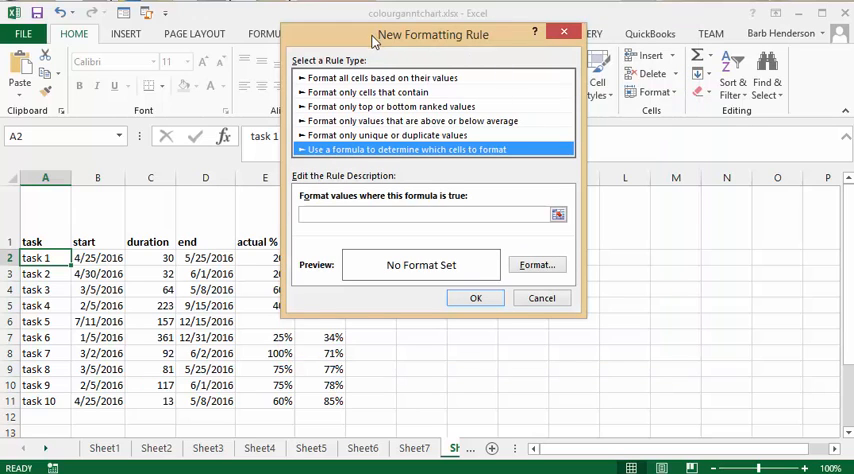
Enter the rule condition =ABS($F2-$E2)>=0.1 comparing time % against actual %
drag(433, 34, 600, 149)
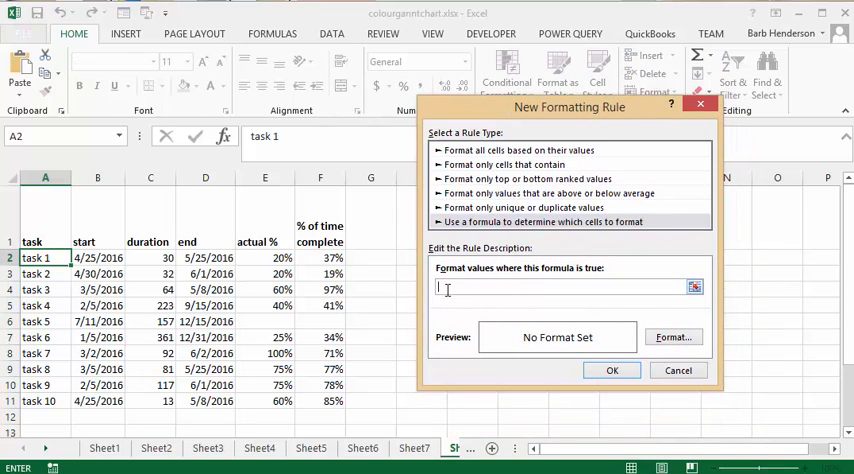
text(=)
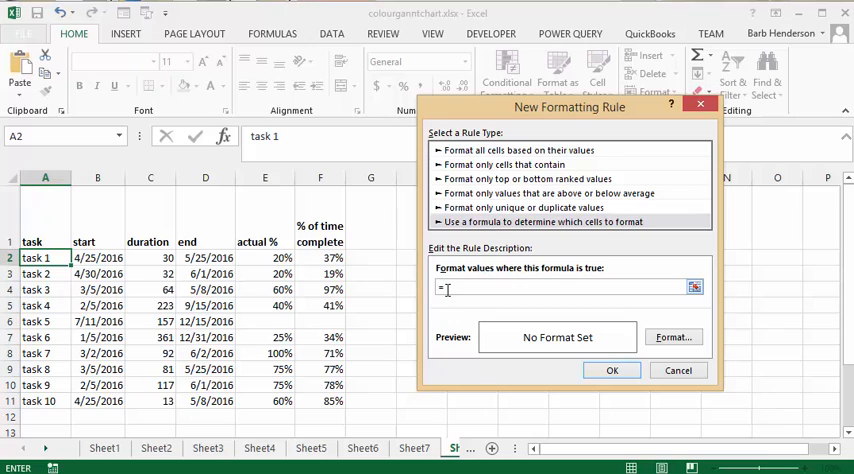
text(AB)
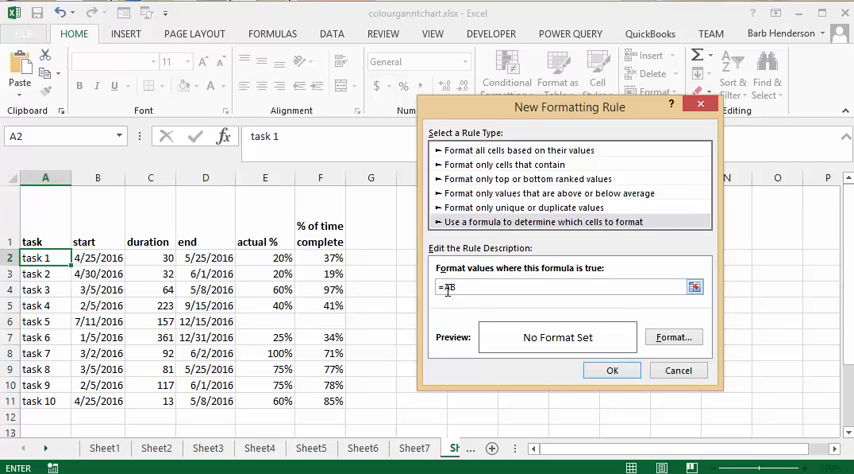
text(S($F$2-)
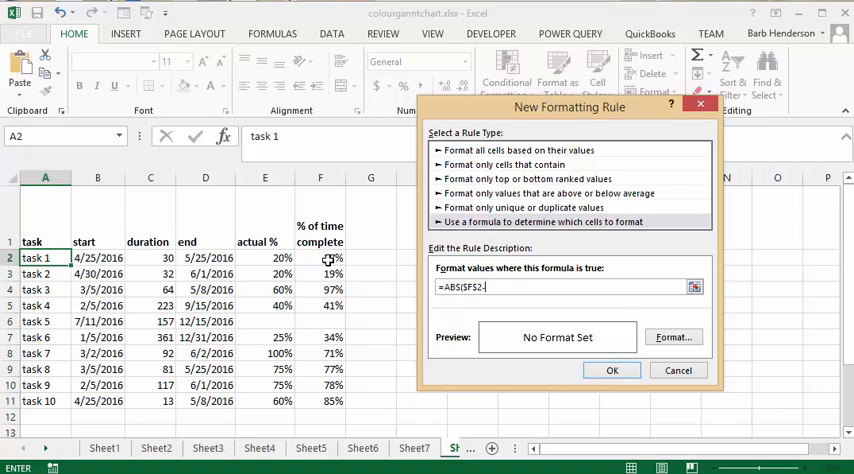
click(264, 258)
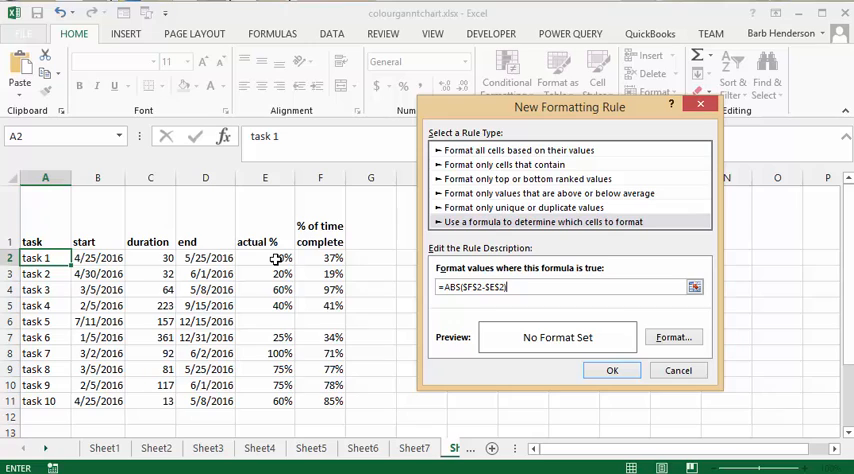
text(>=)
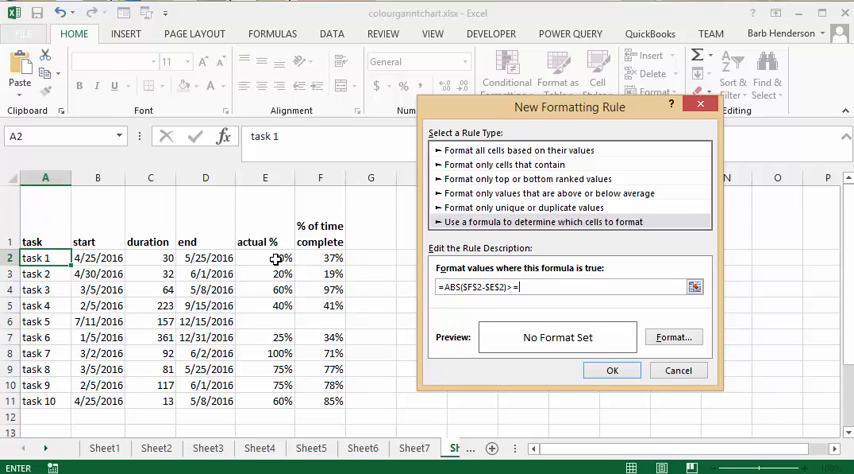
text(0)
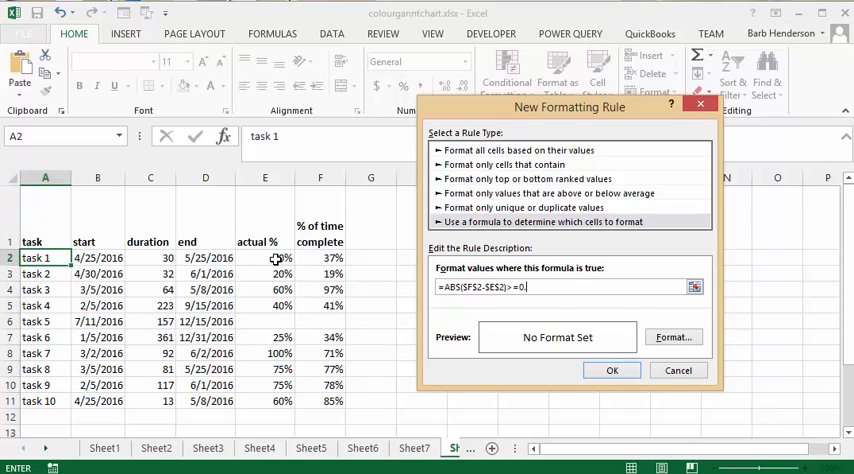
text(.1)
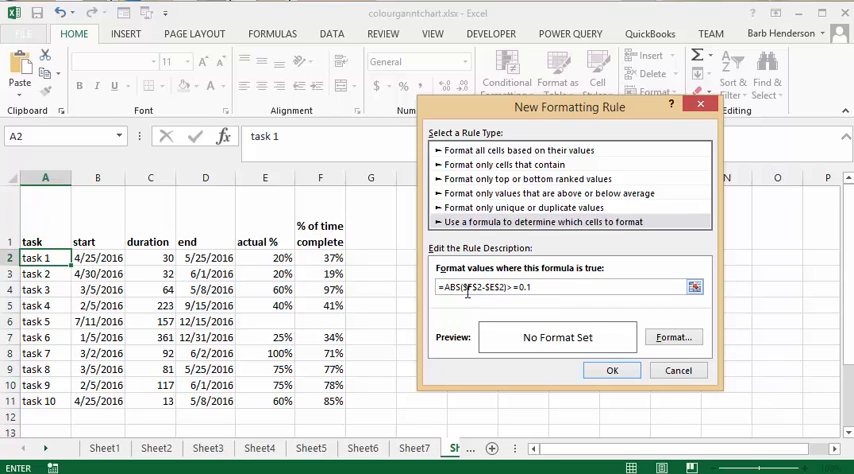
mouse_move(464, 295)
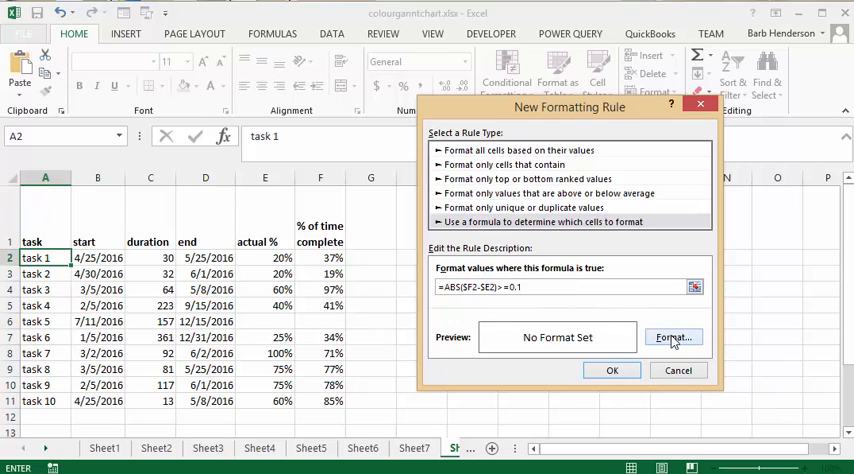
Set the rule's format to a red fill and apply it, turning task 1's name red
click(672, 337)
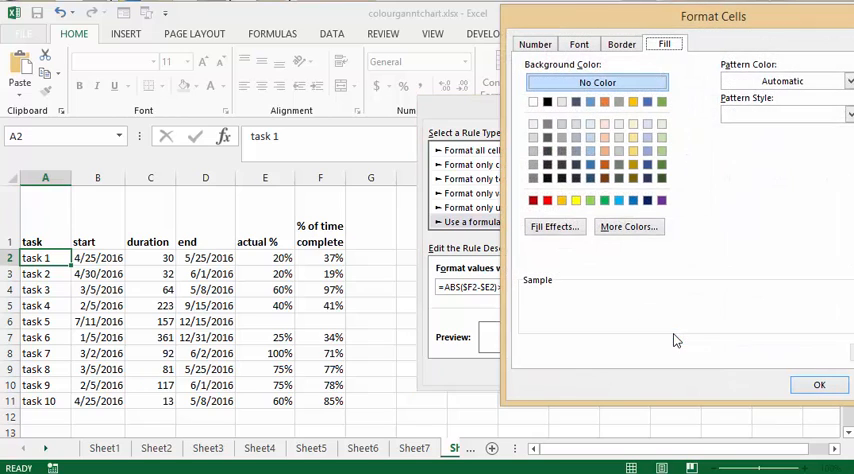
click(547, 200)
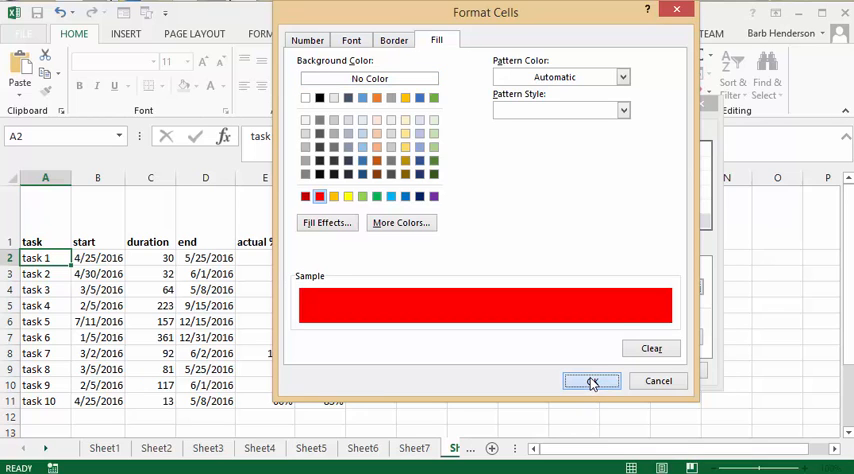
click(591, 381)
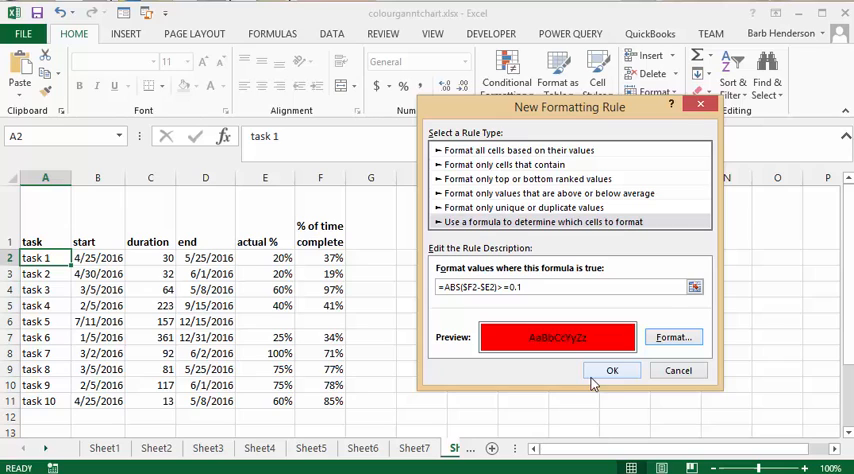
mouse_move(617, 375)
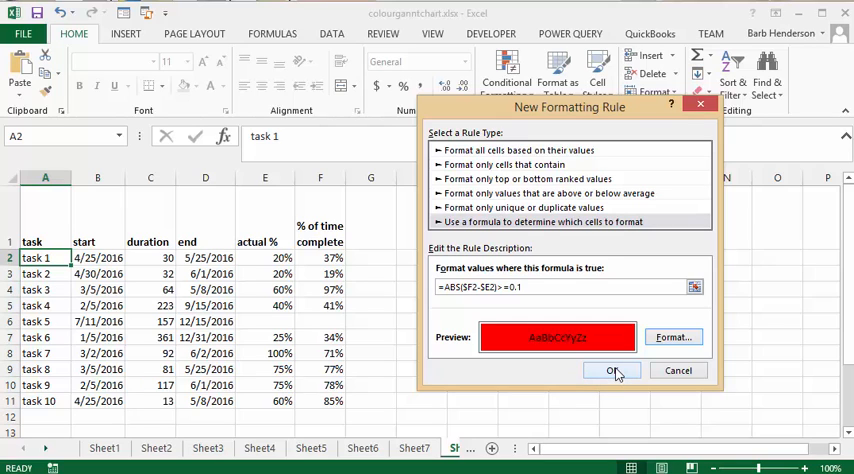
click(614, 370)
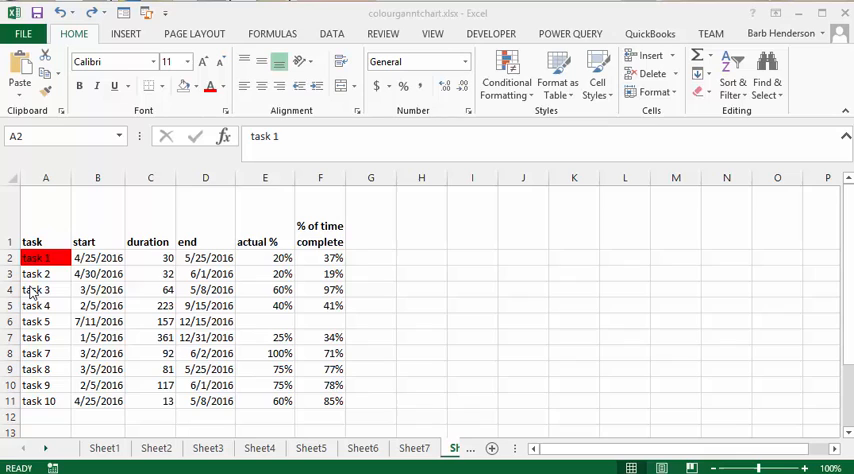
Show the Manage Rules list for task 1's name cell A2
click(45, 258)
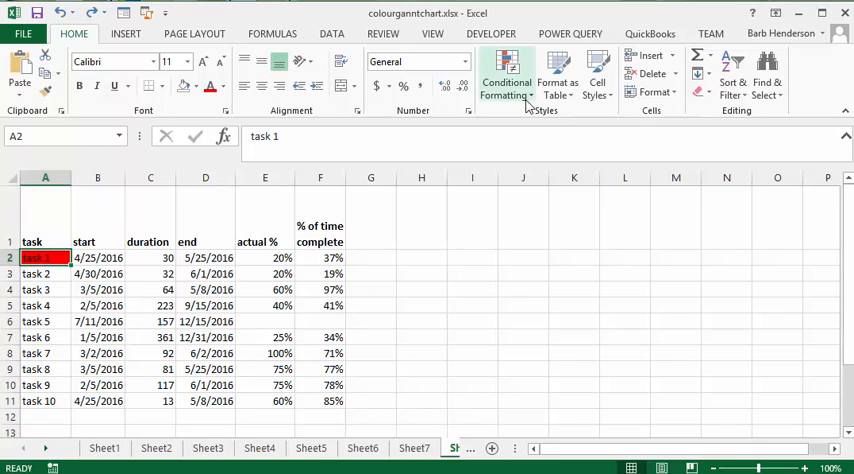
click(507, 75)
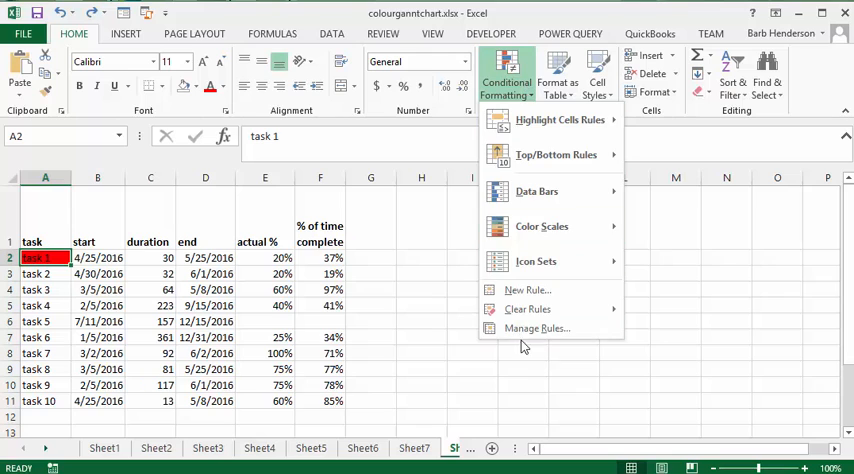
click(537, 328)
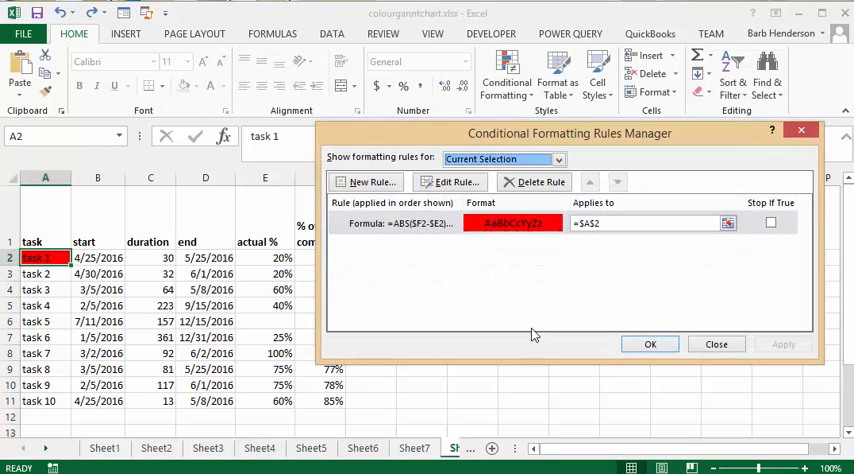
mouse_move(535, 305)
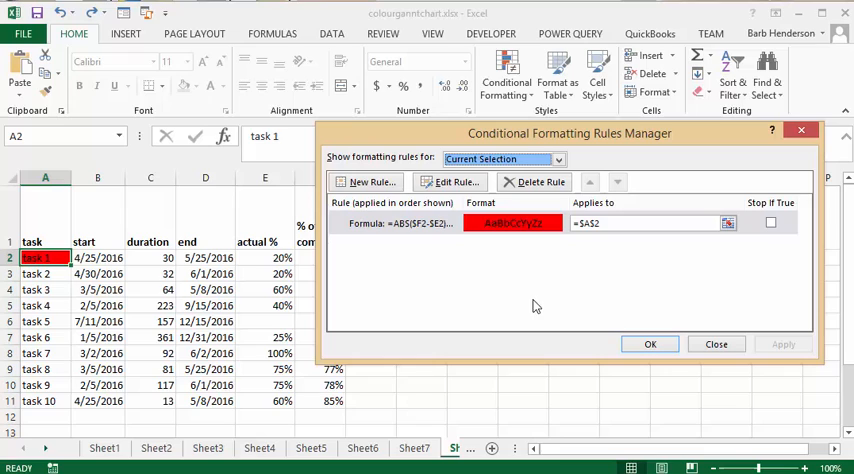
mouse_move(716, 258)
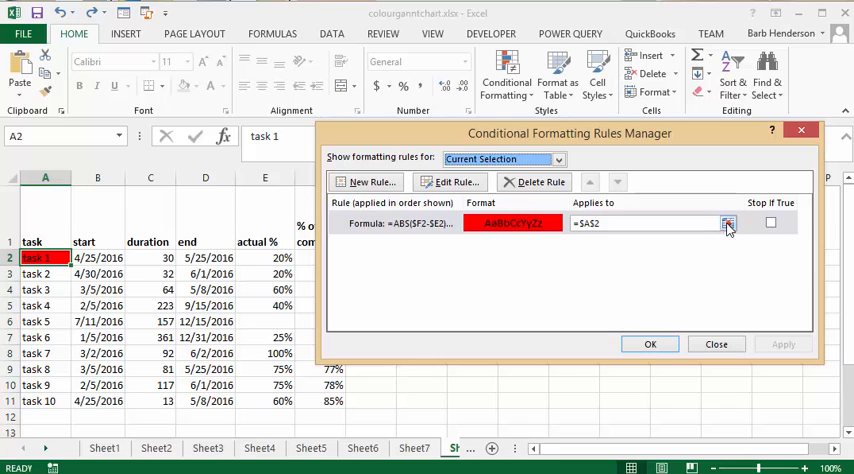
Widen the red-fill rule's Applies to range to A2:A11, turning tasks 1, 3, 7 and 10 red
click(729, 223)
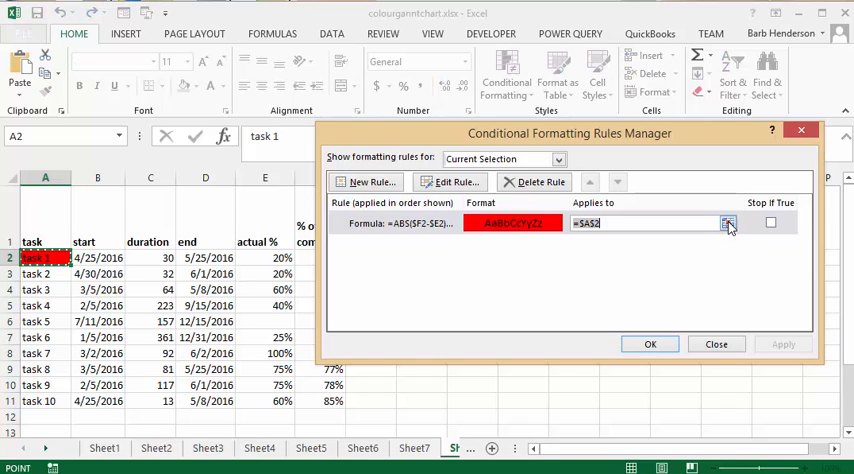
click(728, 223)
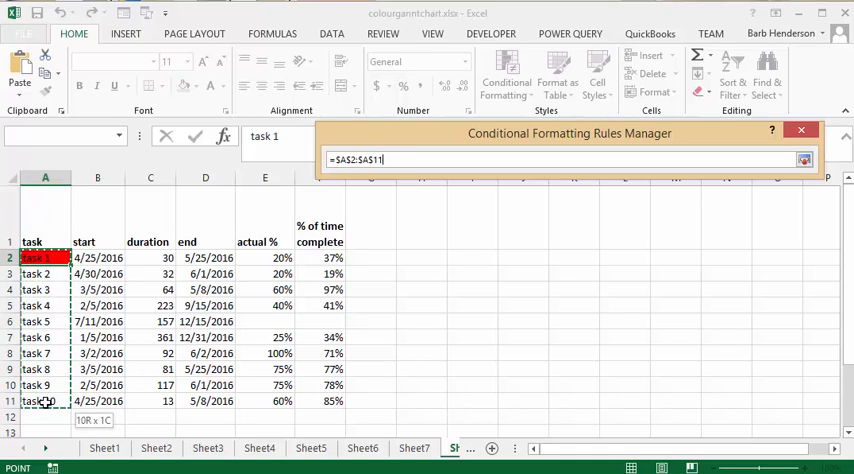
click(804, 159)
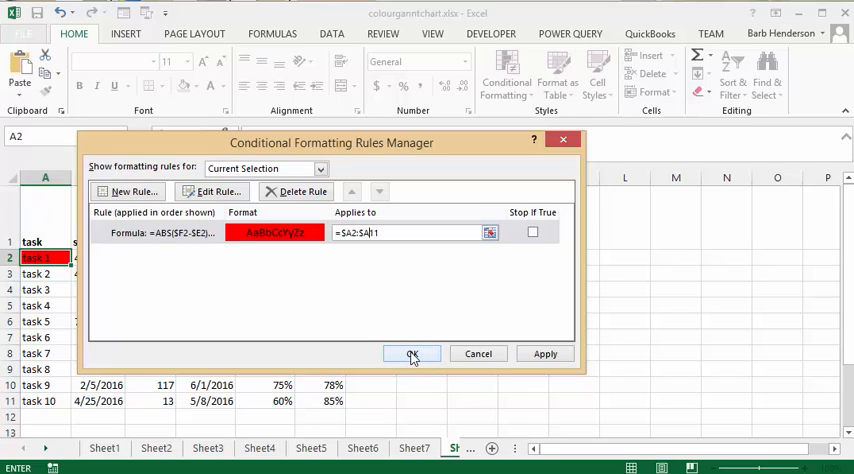
click(412, 353)
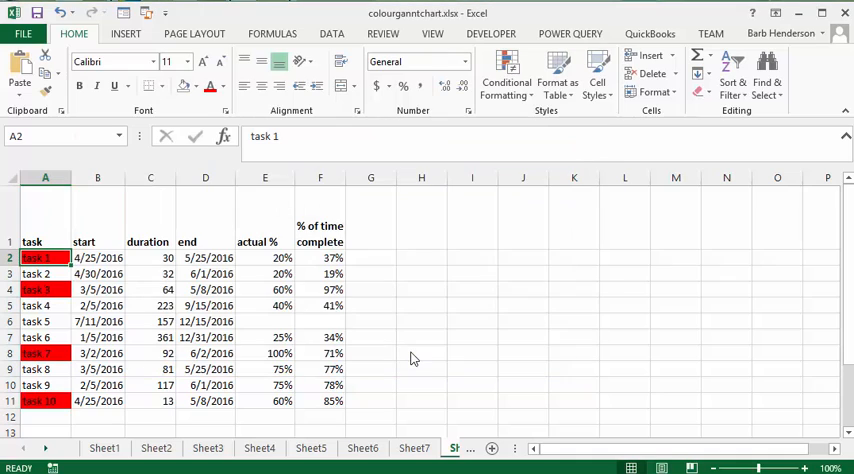
click(472, 321)
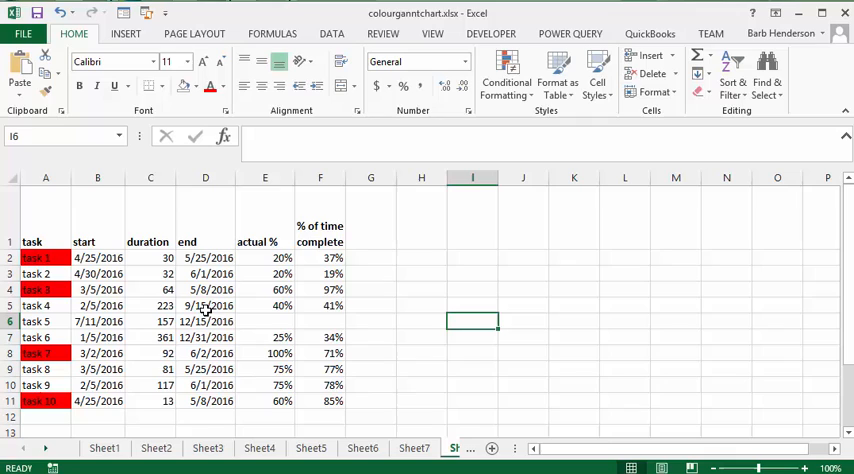
mouse_move(258, 265)
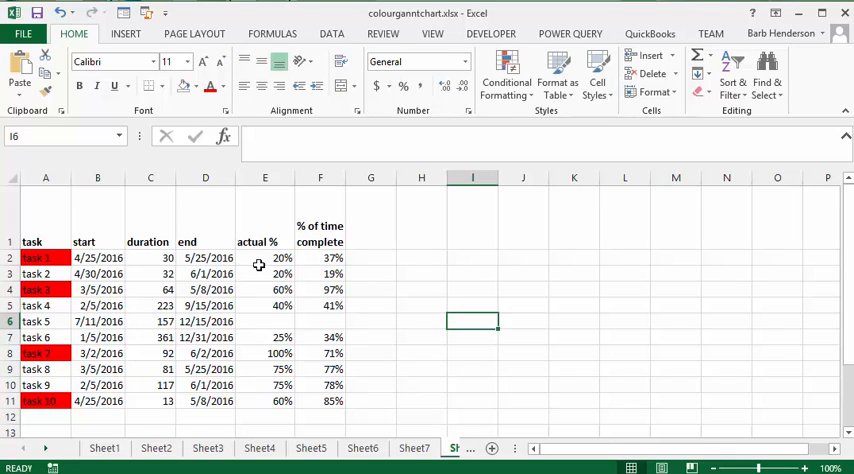